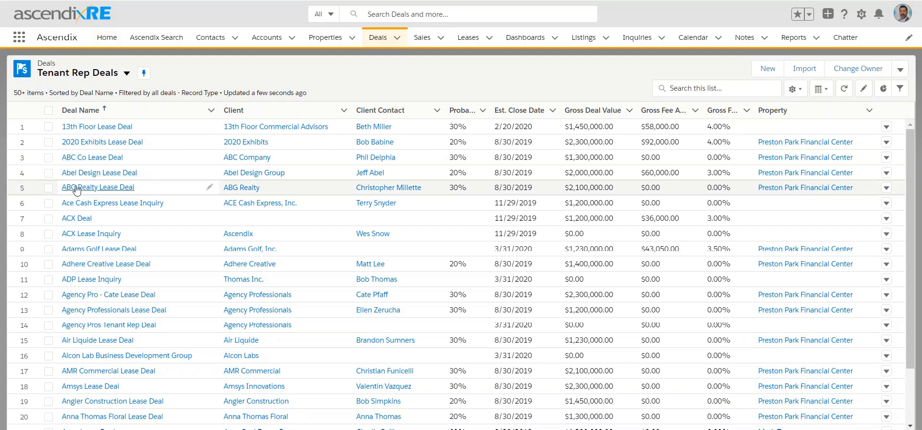
pyautogui.moveTo(95, 172)
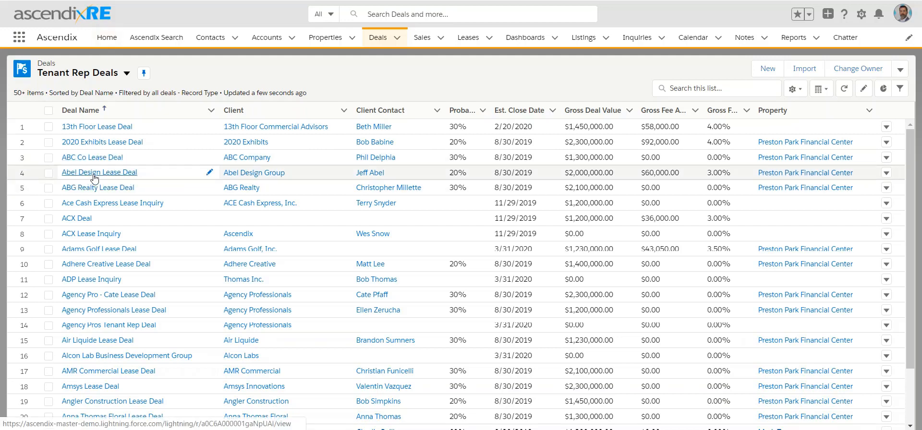
# Step: Open the Abel Design Lease Deal record from the Tenant Rep Deals list
pyautogui.click(99, 172)
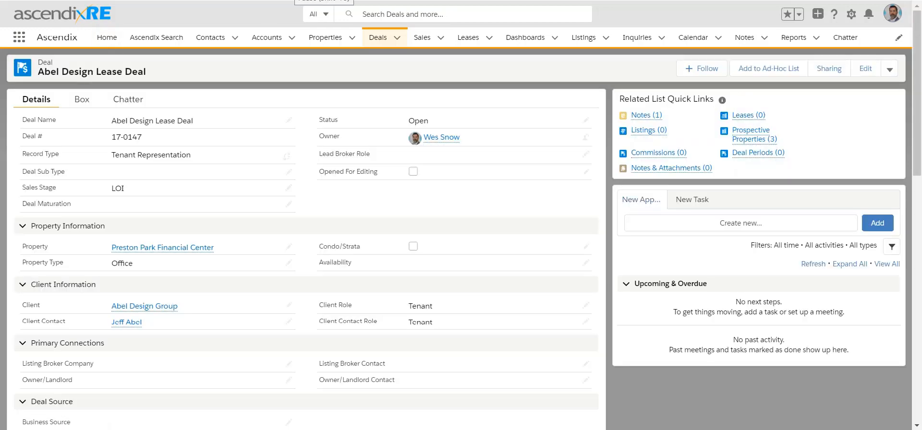
pyautogui.moveTo(244, 266)
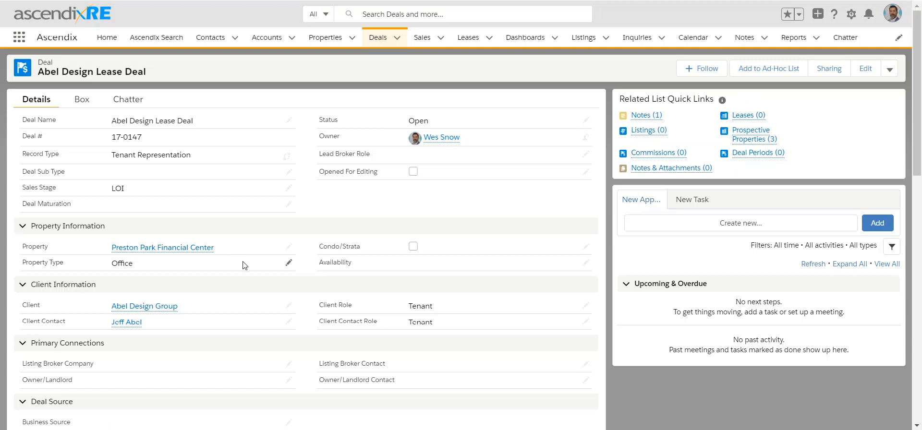
pyautogui.scroll(-3)
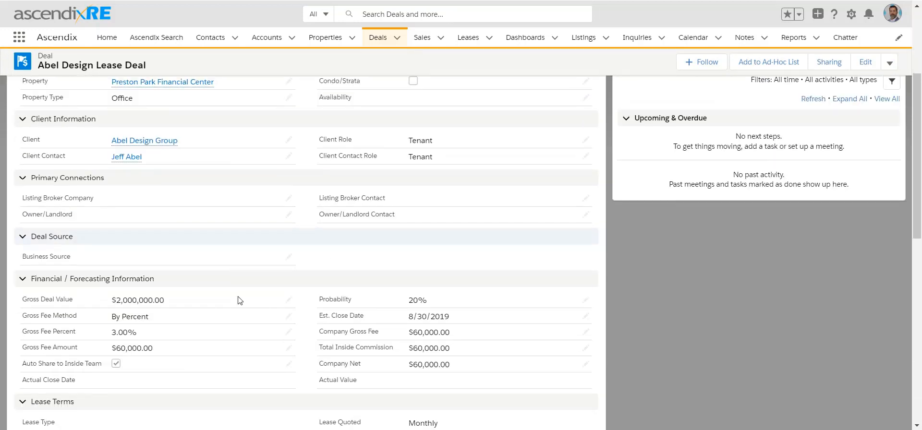
pyautogui.scroll(-3)
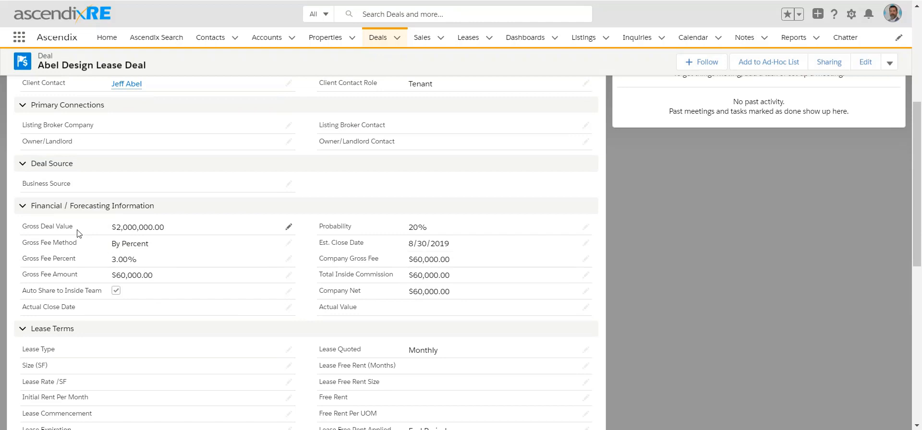
pyautogui.moveTo(167, 224)
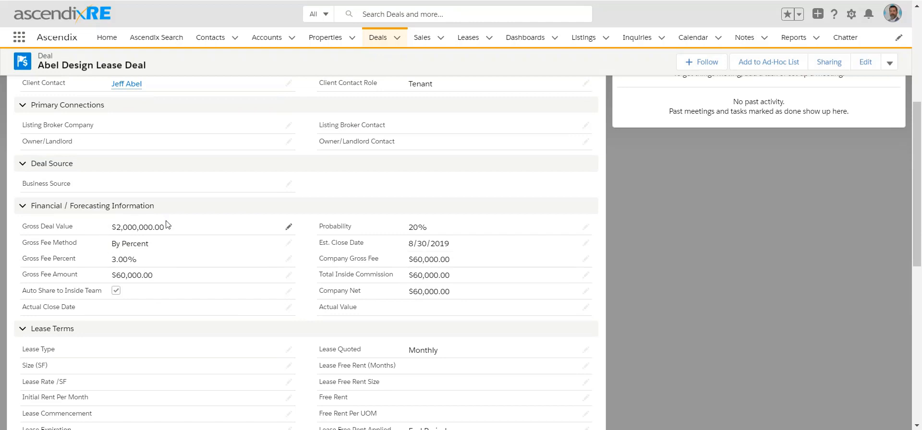
pyautogui.moveTo(199, 232)
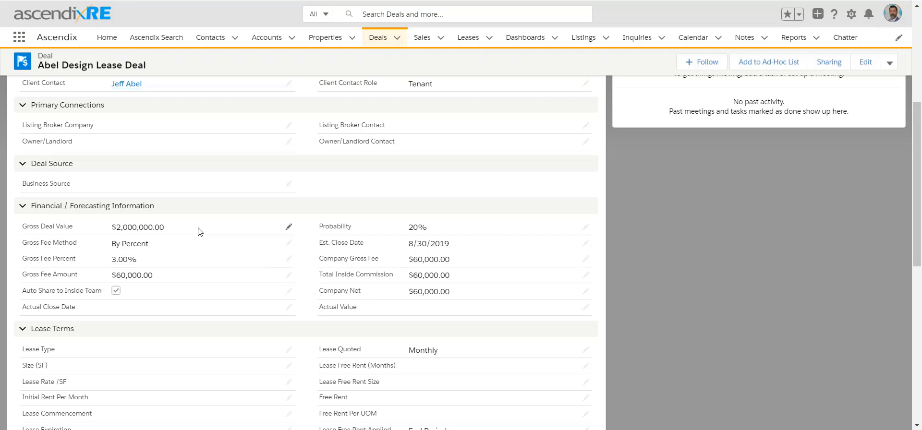
pyautogui.moveTo(206, 232)
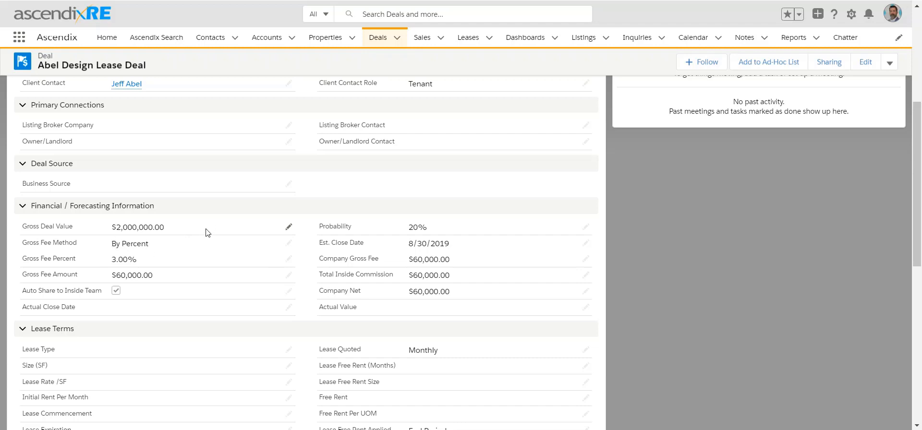
pyautogui.moveTo(196, 235)
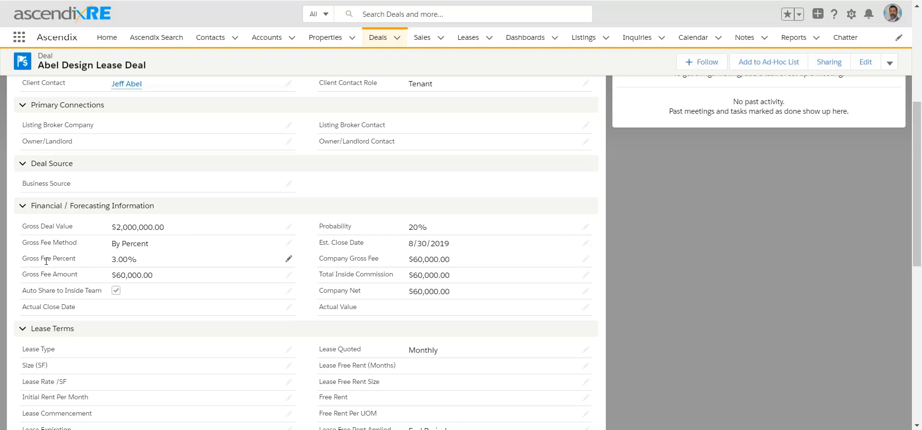
pyautogui.moveTo(155, 264)
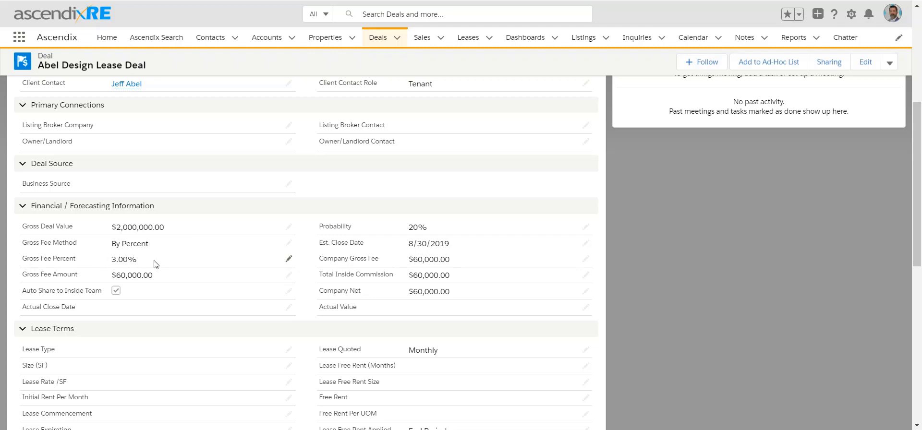
pyautogui.moveTo(140, 259)
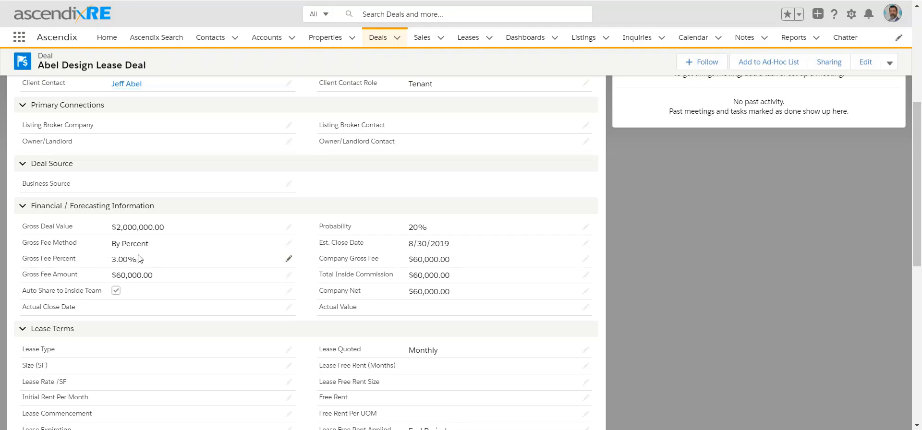
pyautogui.moveTo(148, 287)
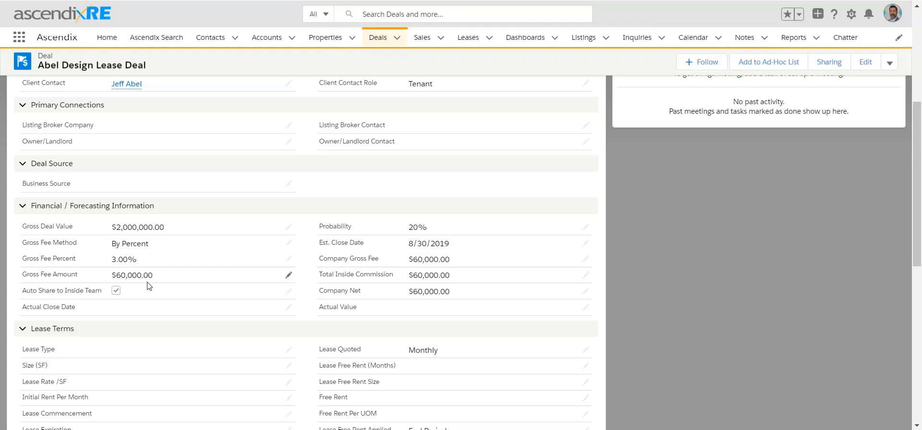
pyautogui.moveTo(147, 237)
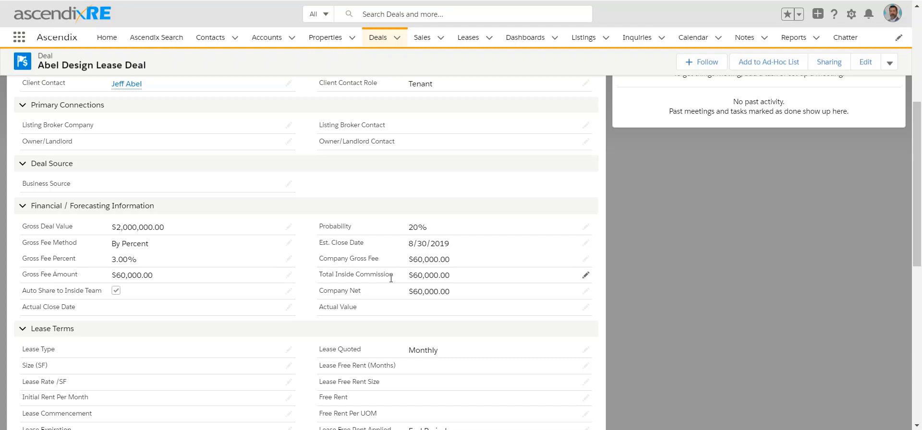
pyautogui.moveTo(451, 304)
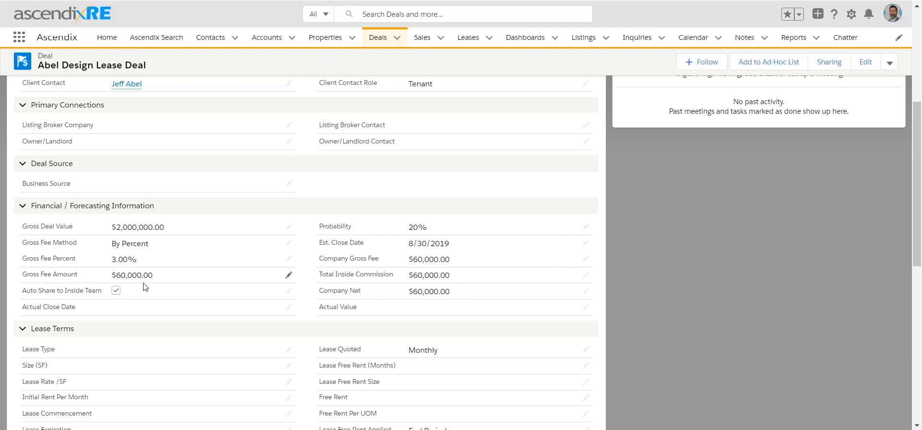
pyautogui.moveTo(162, 285)
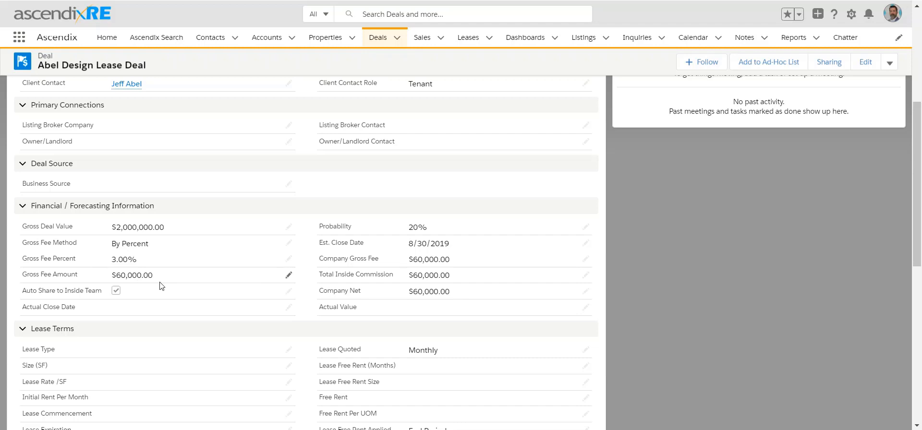
pyautogui.moveTo(166, 283)
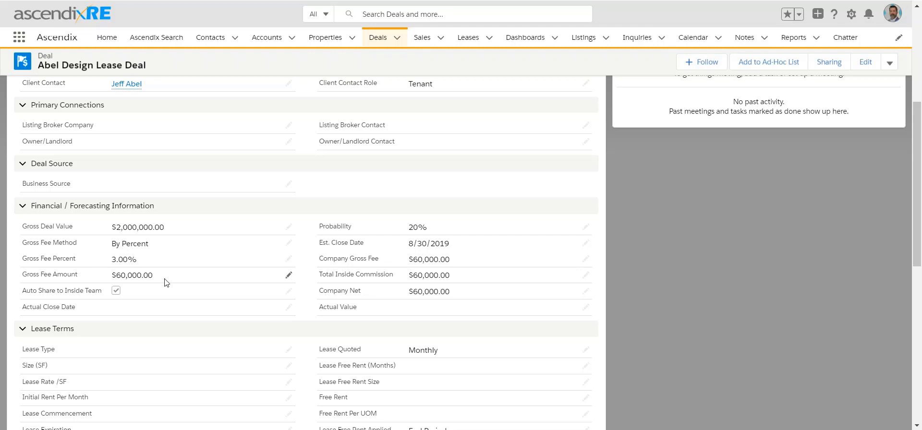
pyautogui.moveTo(157, 274)
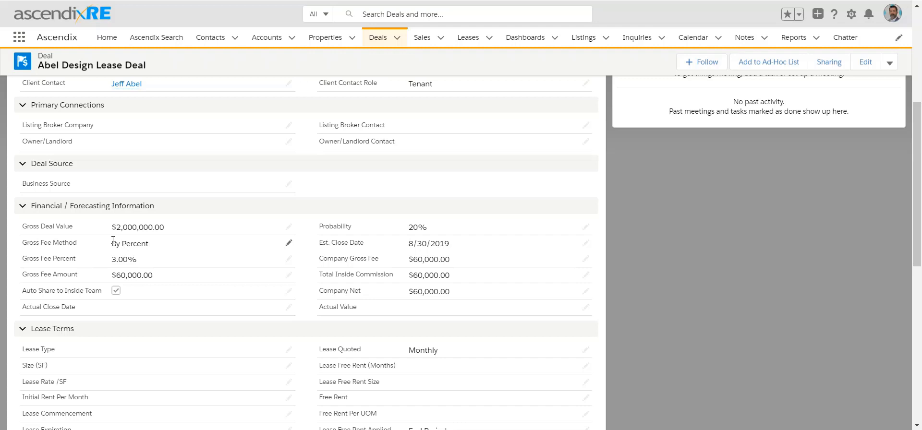
pyautogui.click(289, 243)
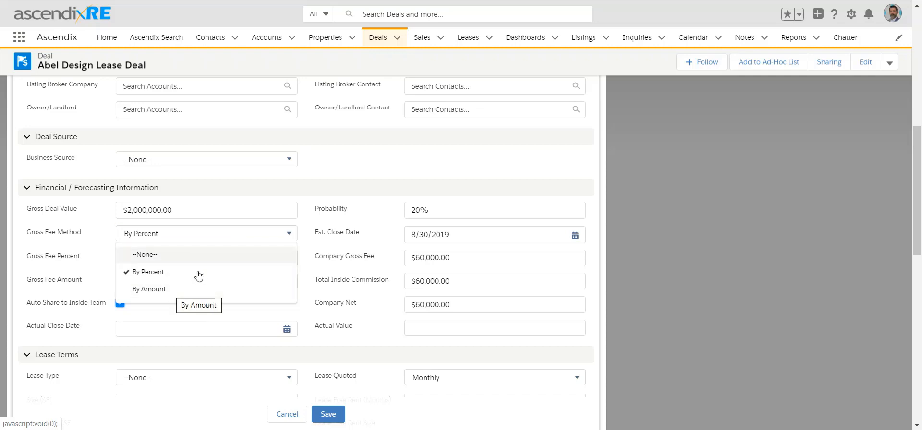
pyautogui.click(145, 272)
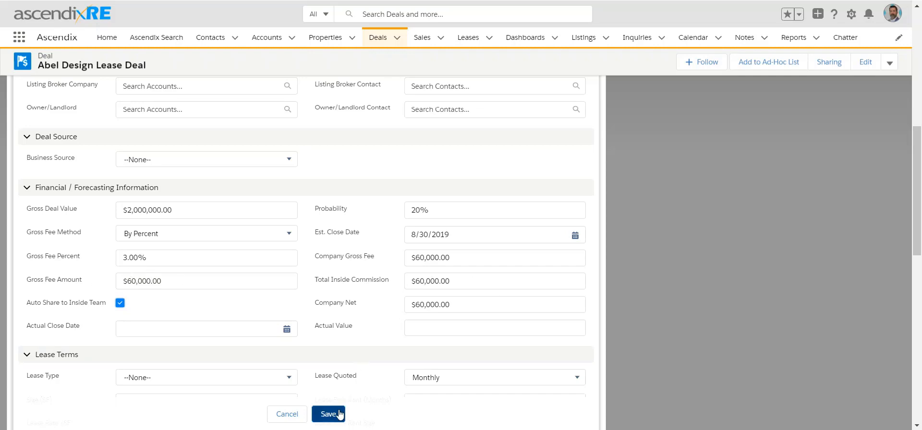
pyautogui.click(328, 414)
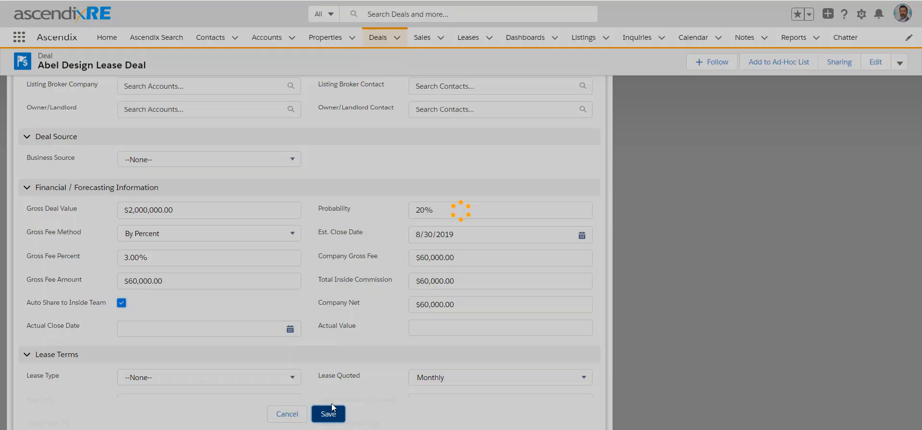
pyautogui.click(328, 414)
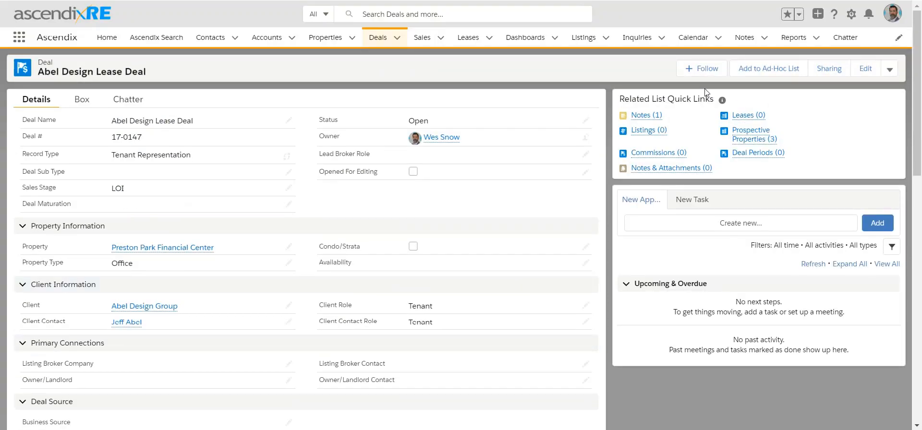
# Step: Preview the deal's Deal Periods and Commissions related lists, both still empty
pyautogui.click(754, 153)
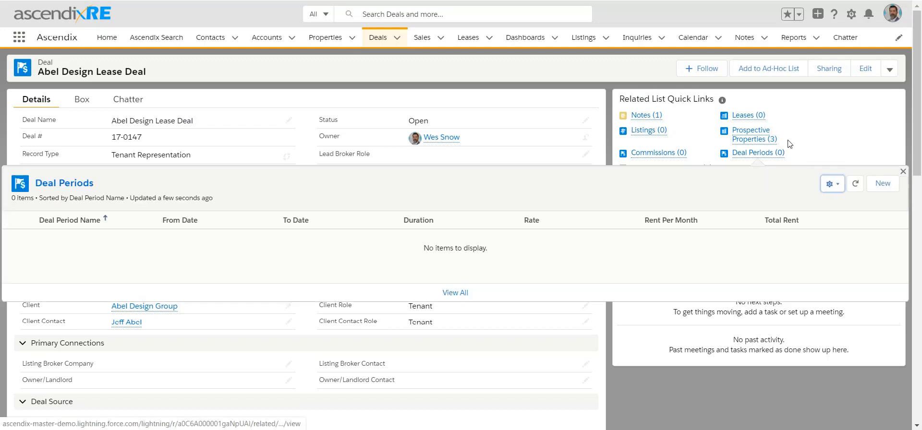
pyautogui.click(652, 153)
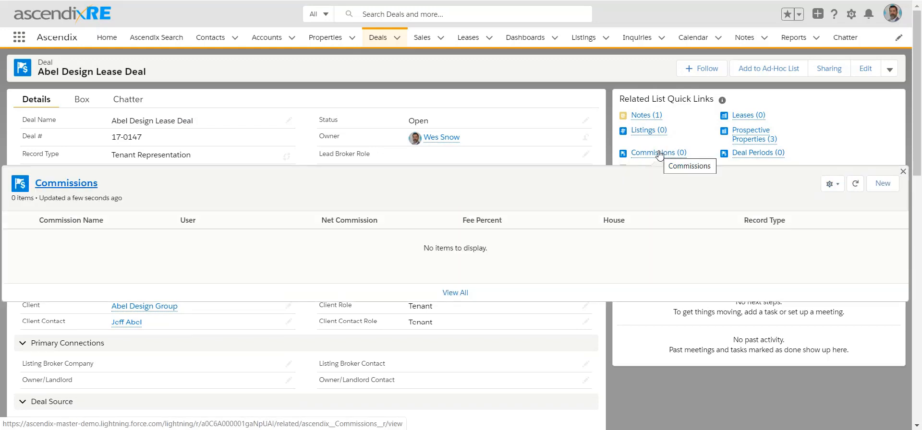
pyautogui.moveTo(742, 204)
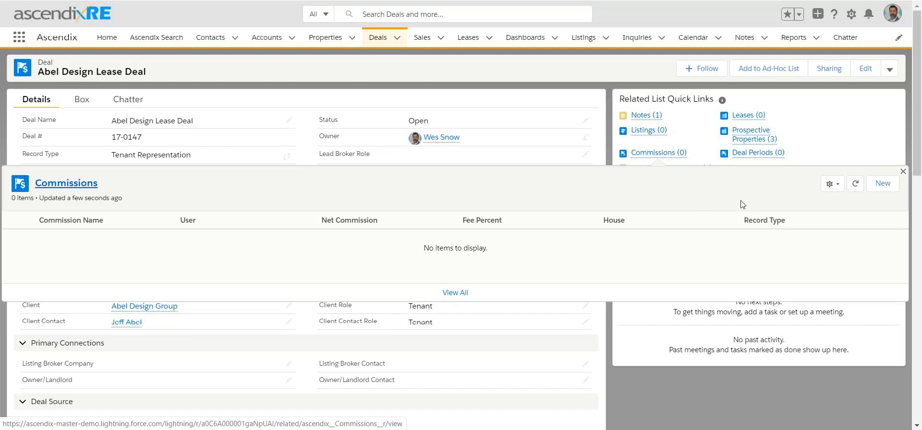
# Step: Start a new commission for the deal with Inside Broker as the record type
pyautogui.click(882, 184)
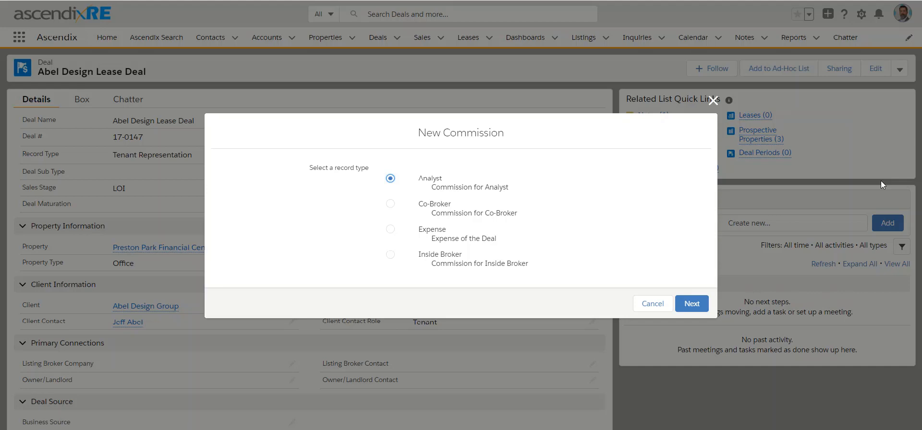
pyautogui.moveTo(412, 259)
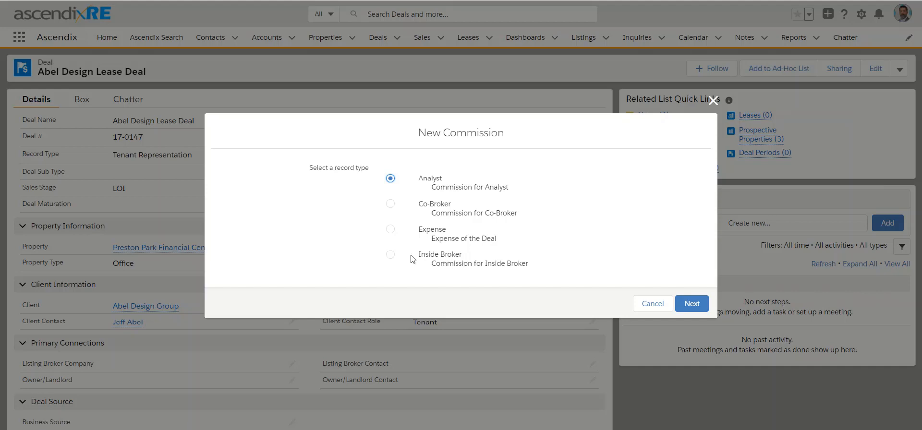
pyautogui.click(390, 253)
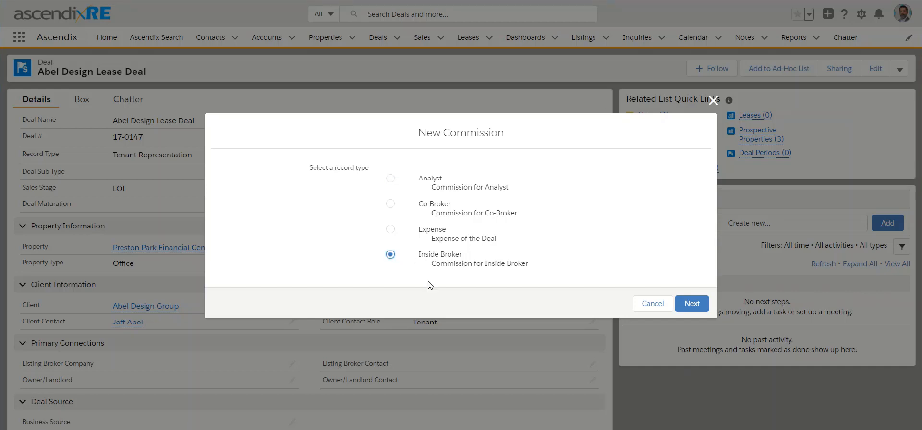
pyautogui.moveTo(472, 263)
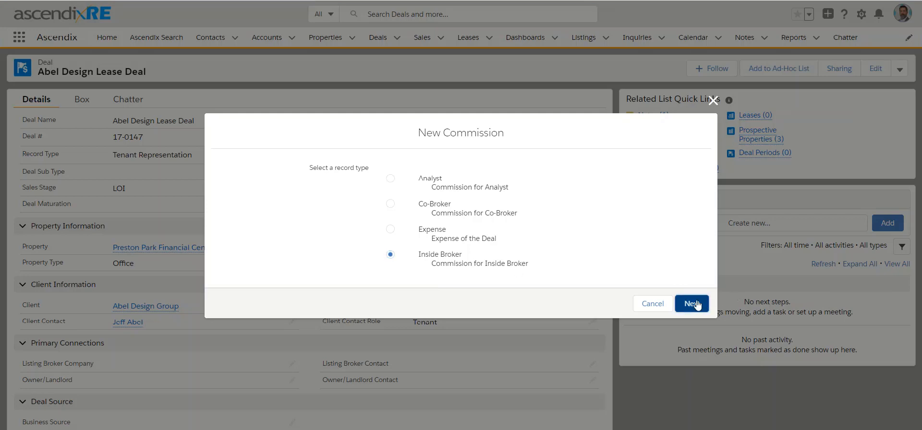
pyautogui.click(692, 304)
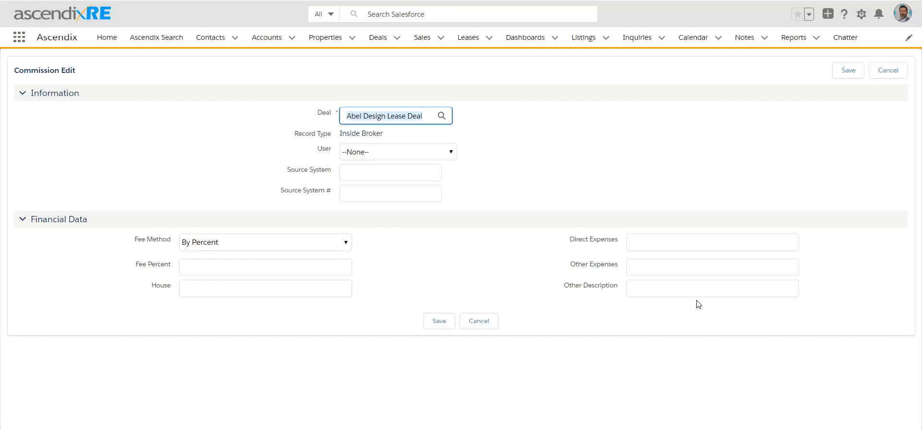
pyautogui.moveTo(368, 160)
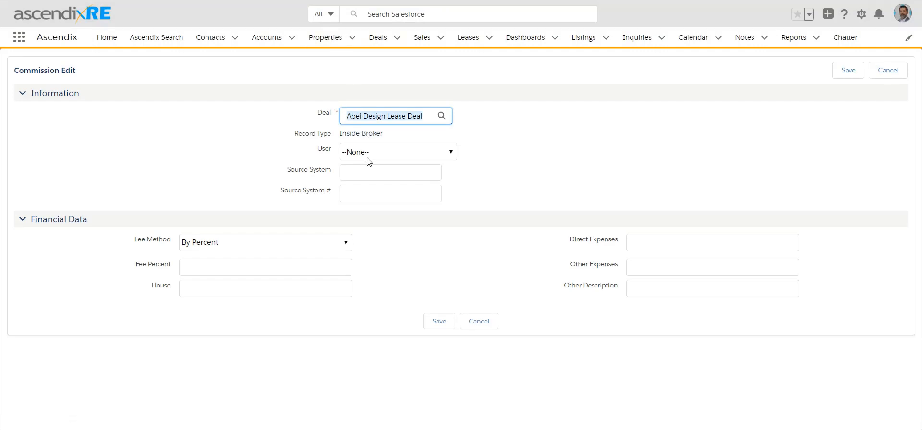
pyautogui.click(397, 151)
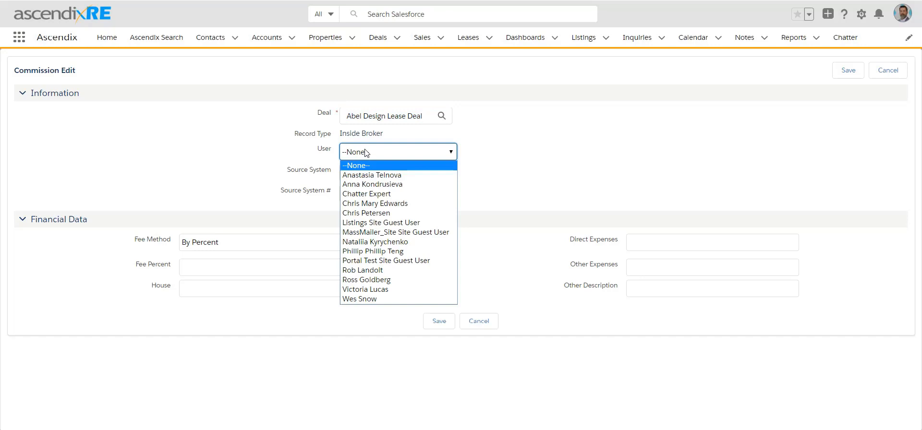
pyautogui.moveTo(371, 289)
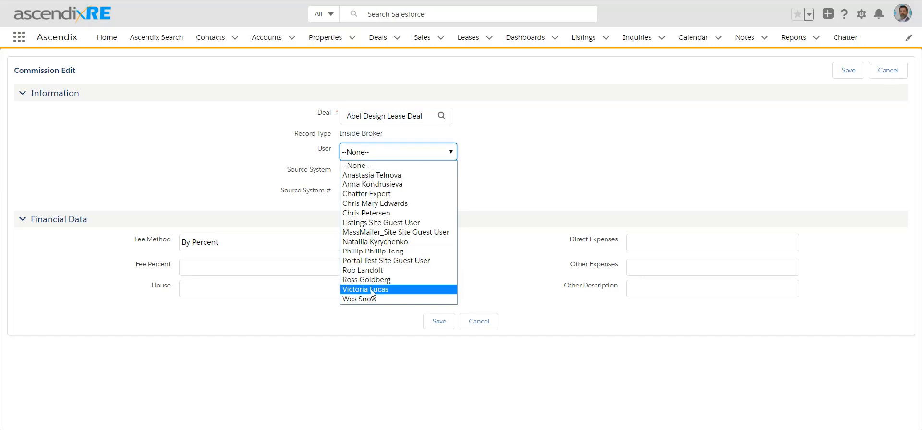
pyautogui.click(365, 289)
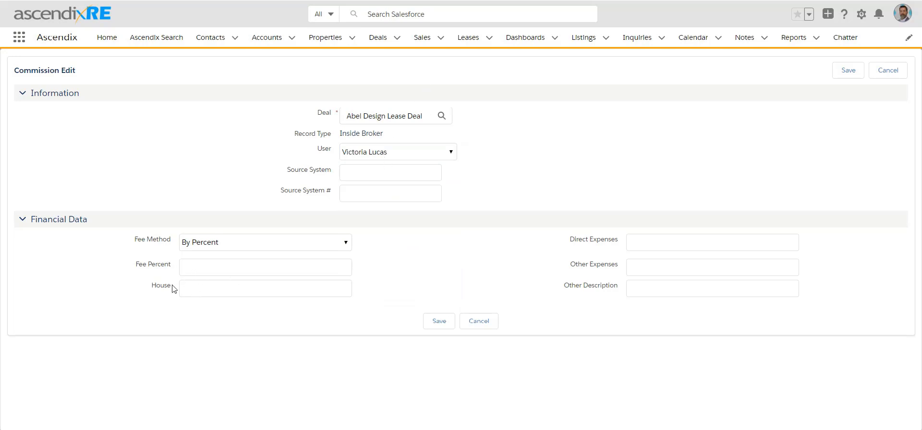
# Step: Enter House 20 and Fee Percent 100, then save the commission
pyautogui.click(264, 242)
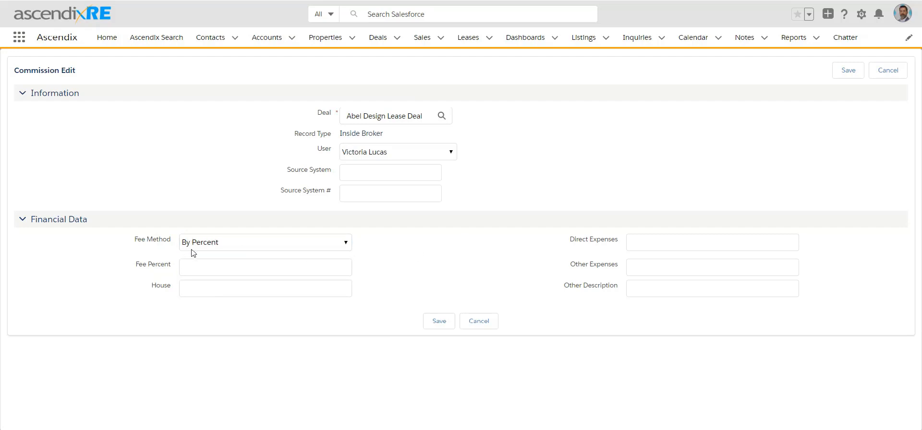
pyautogui.moveTo(199, 310)
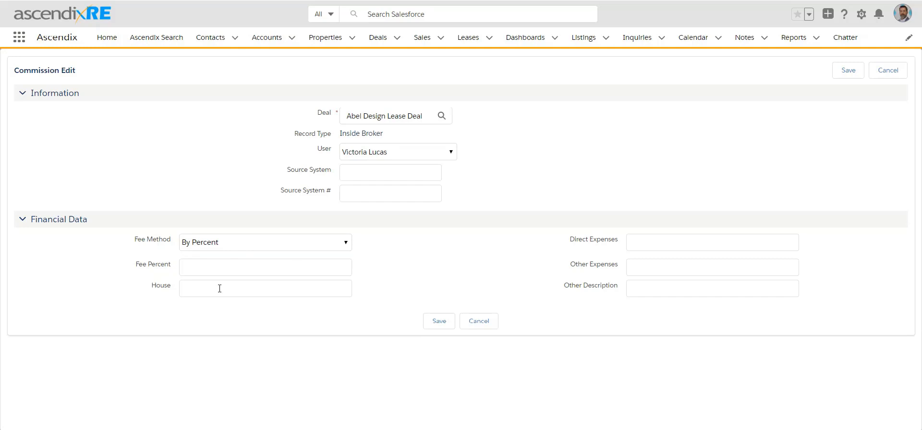
pyautogui.write('20')
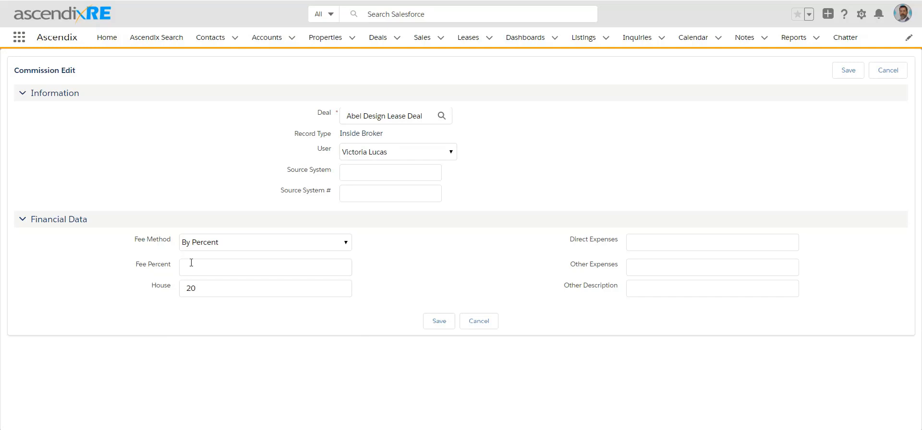
pyautogui.moveTo(195, 261)
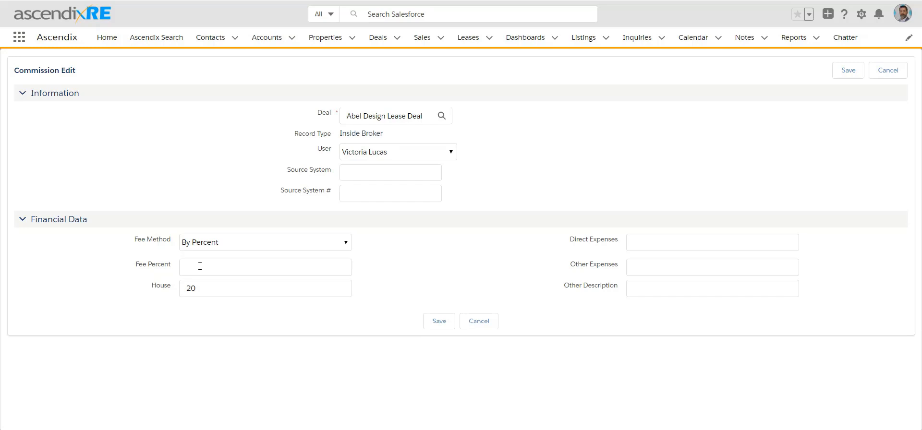
pyautogui.moveTo(166, 264)
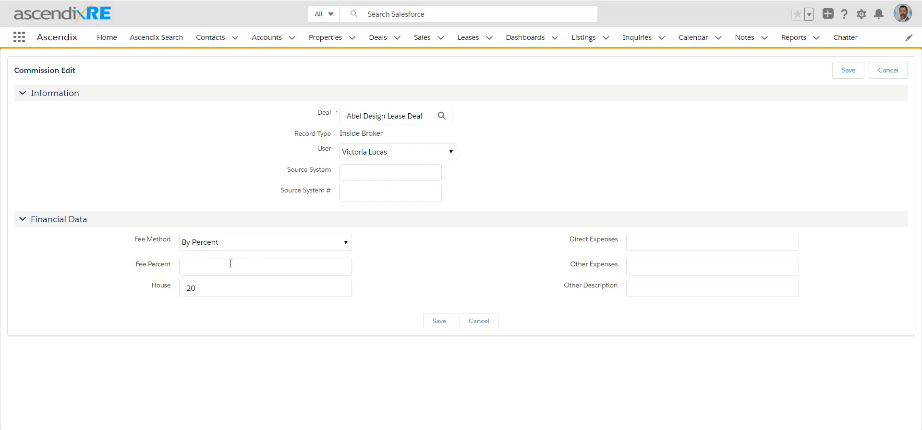
pyautogui.moveTo(229, 264)
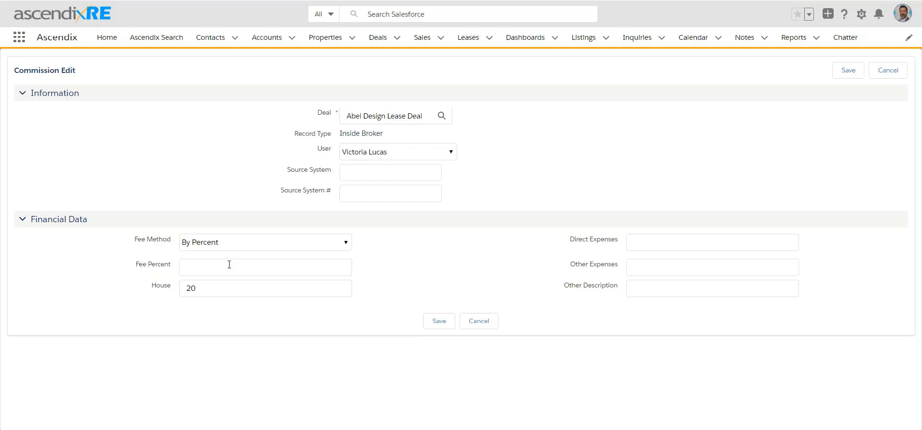
pyautogui.write('100')
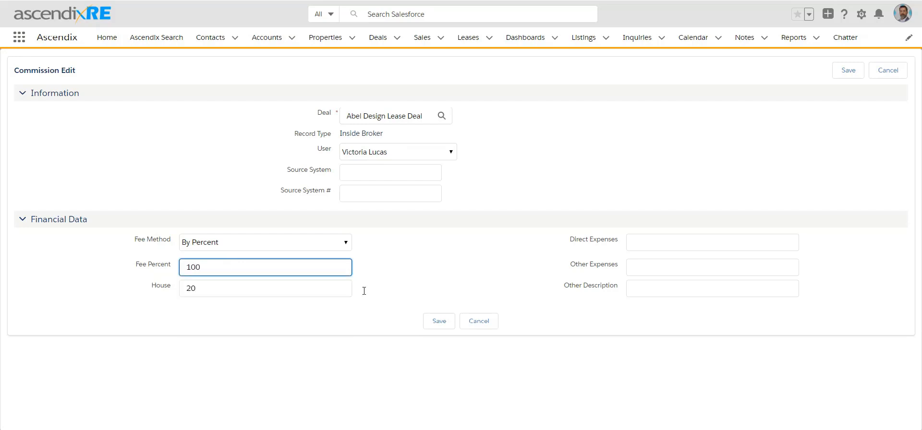
pyautogui.click(438, 320)
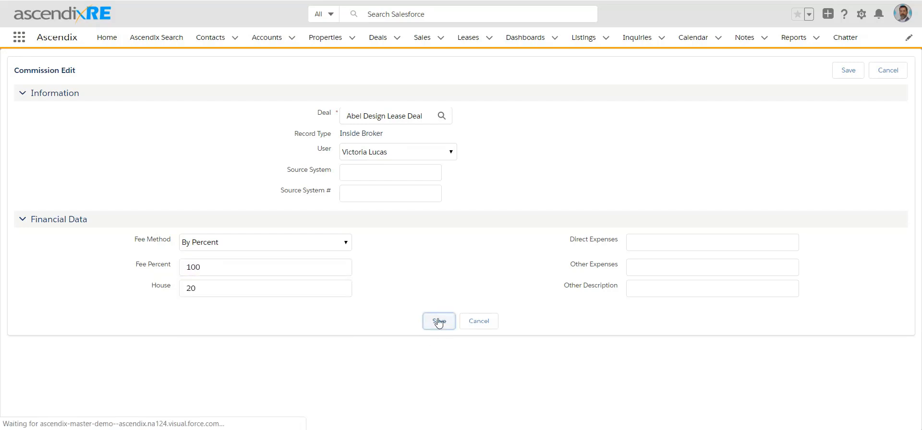
# Step: Review the saved commission showing $60,000.00 fee amount and $48,000.00 net commission
pyautogui.click(439, 321)
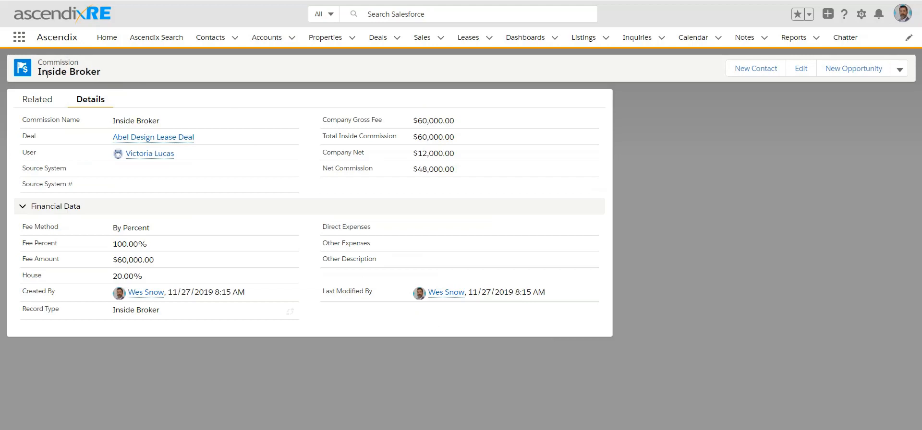
pyautogui.moveTo(230, 96)
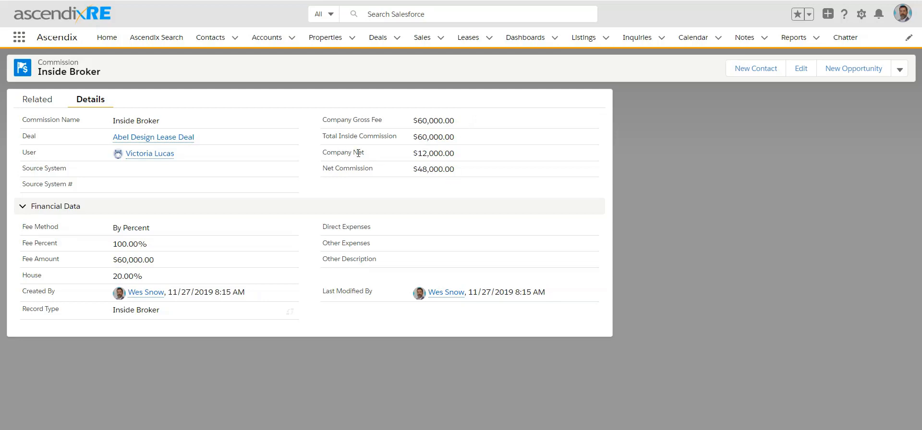
pyautogui.moveTo(395, 159)
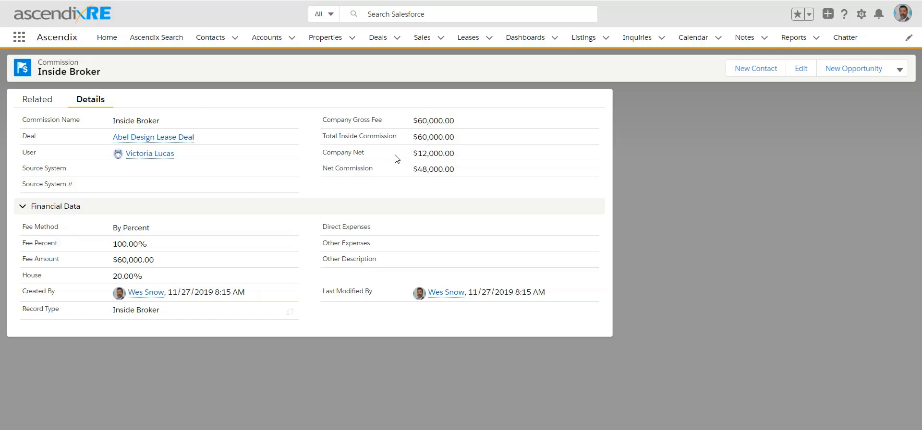
pyautogui.moveTo(467, 160)
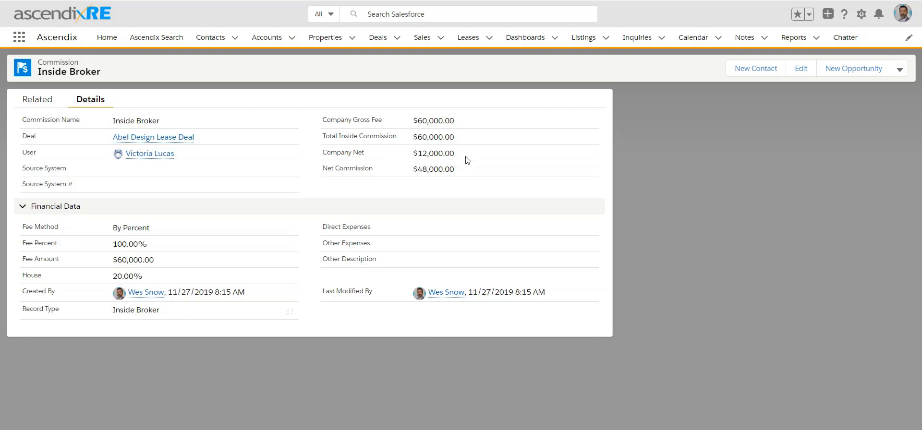
pyautogui.moveTo(470, 179)
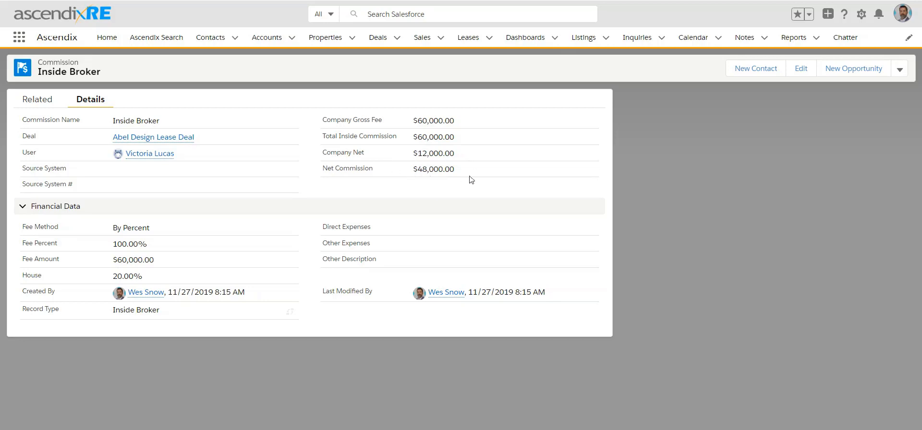
pyautogui.moveTo(223, 144)
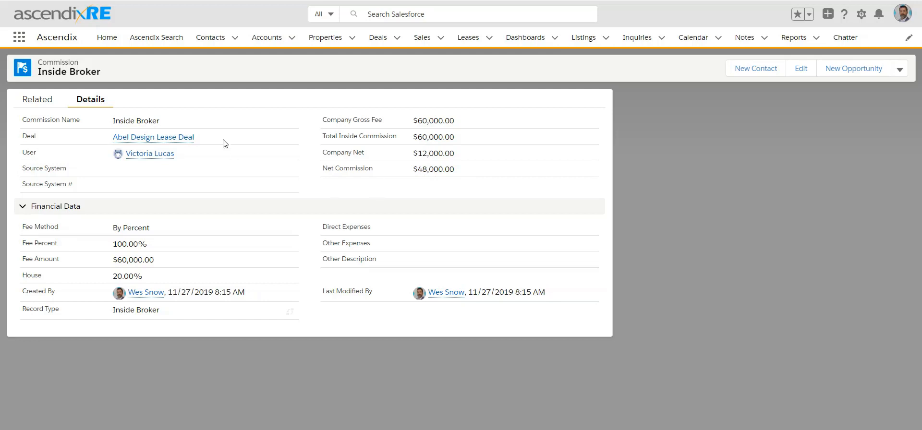
pyautogui.moveTo(153, 137)
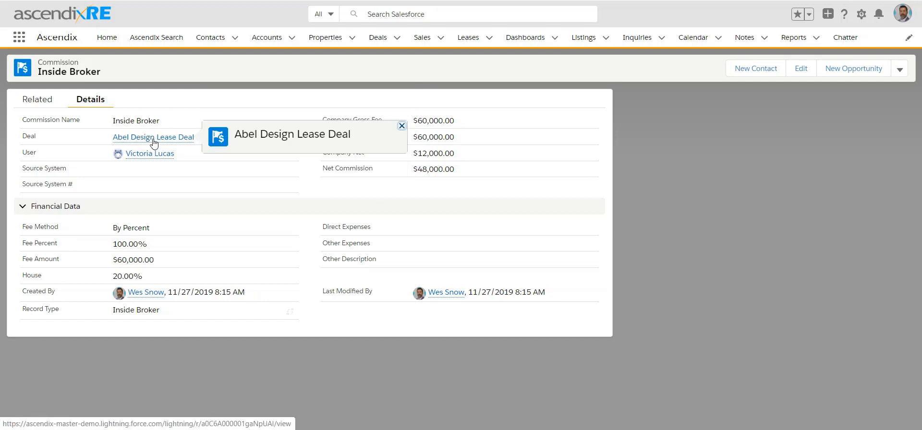
pyautogui.click(154, 137)
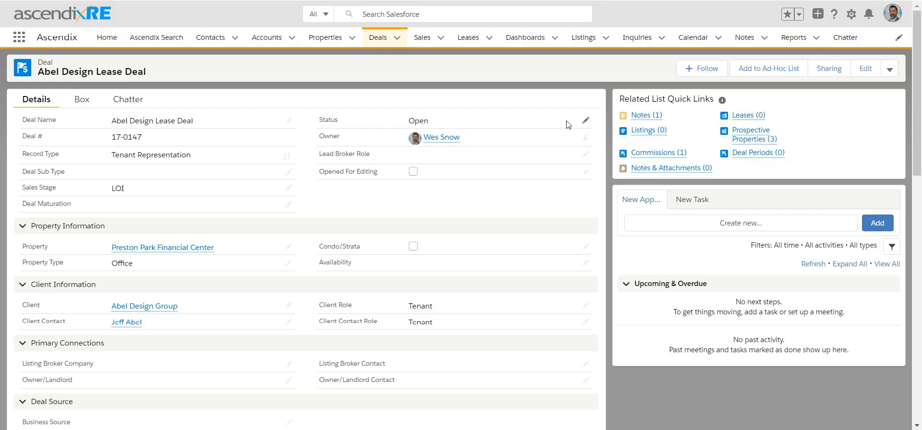
pyautogui.click(652, 153)
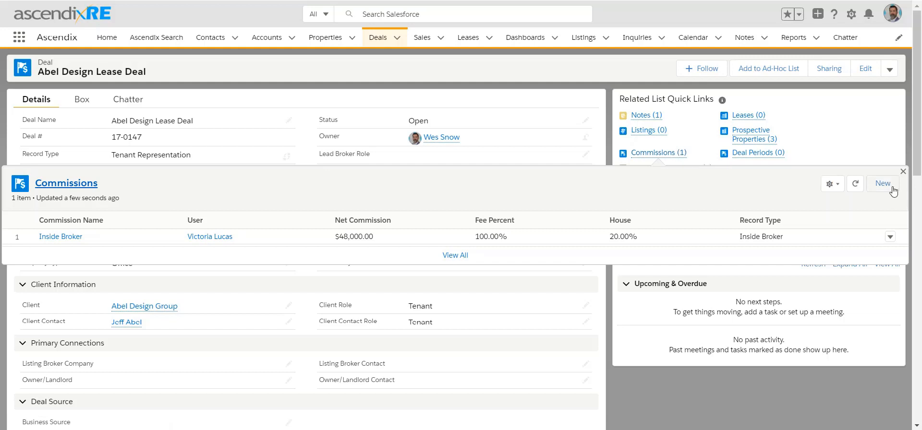
pyautogui.click(882, 182)
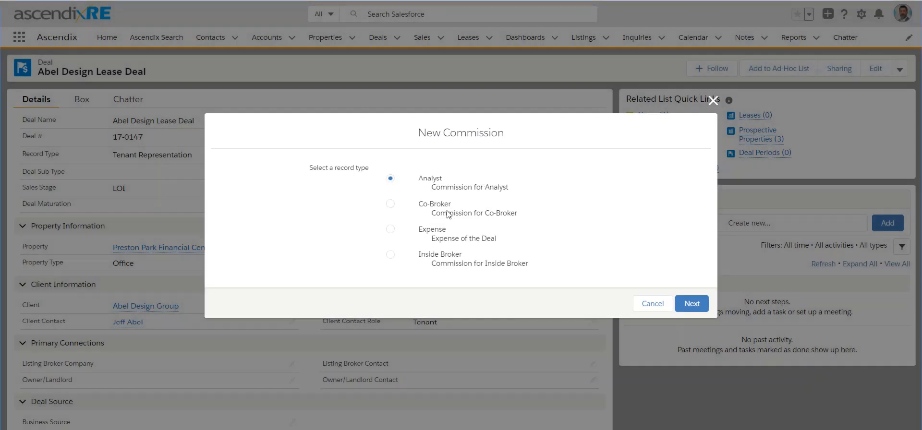
pyautogui.click(390, 204)
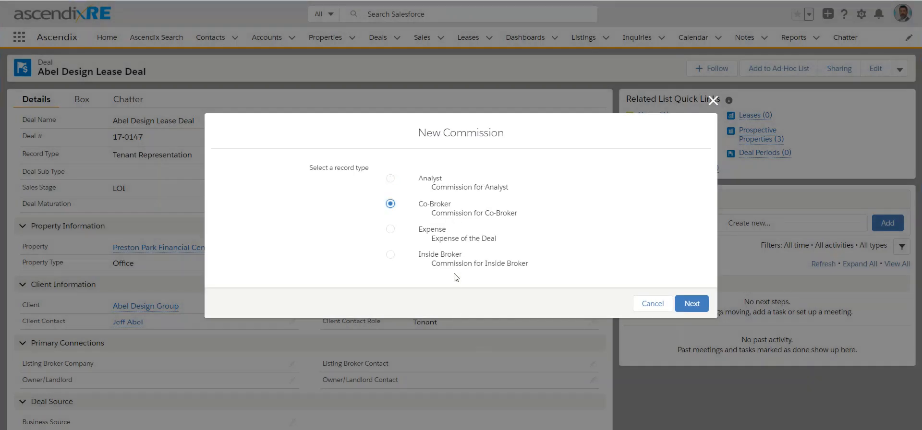
pyautogui.click(390, 253)
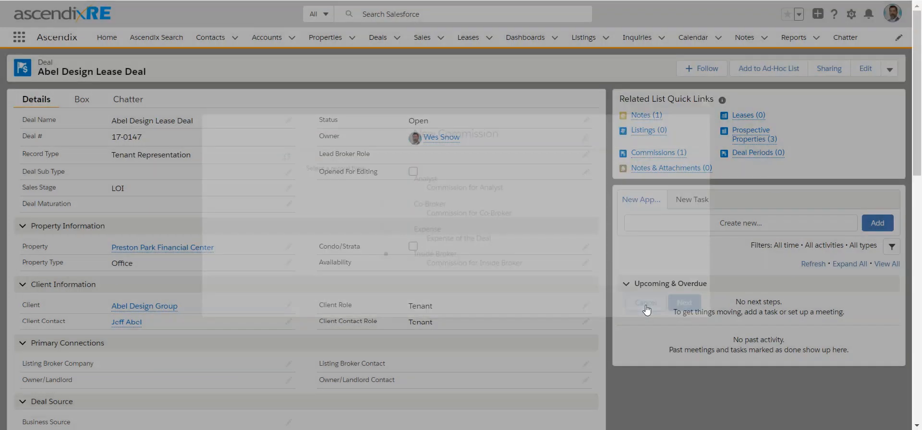
pyautogui.click(654, 153)
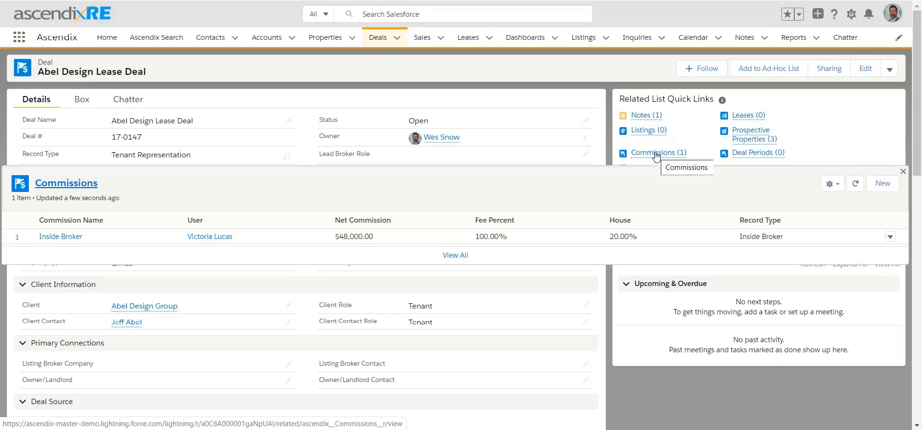
pyautogui.moveTo(271, 256)
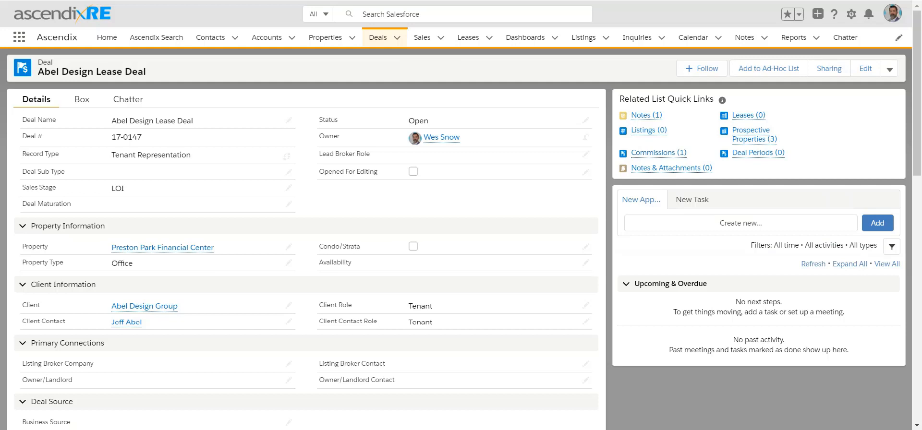
pyautogui.moveTo(577, 68)
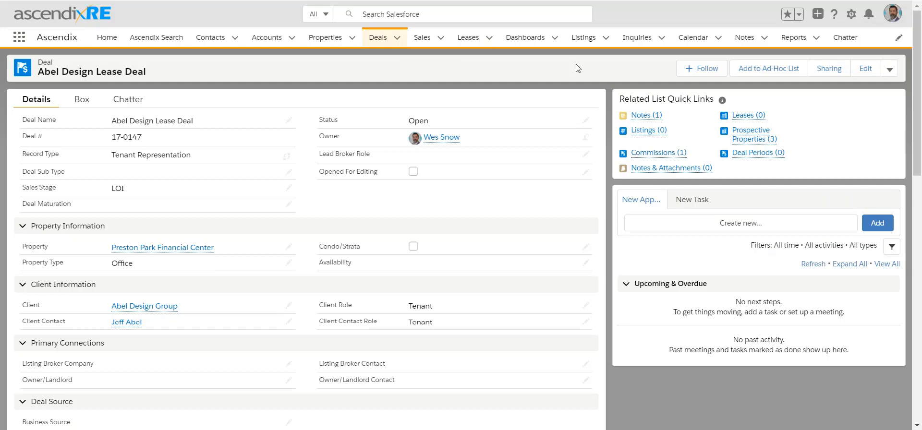
pyautogui.moveTo(697, 137)
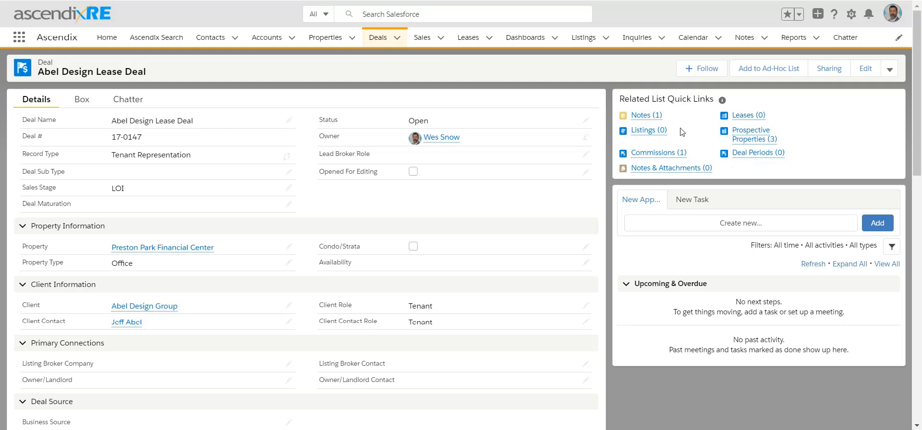
pyautogui.click(653, 152)
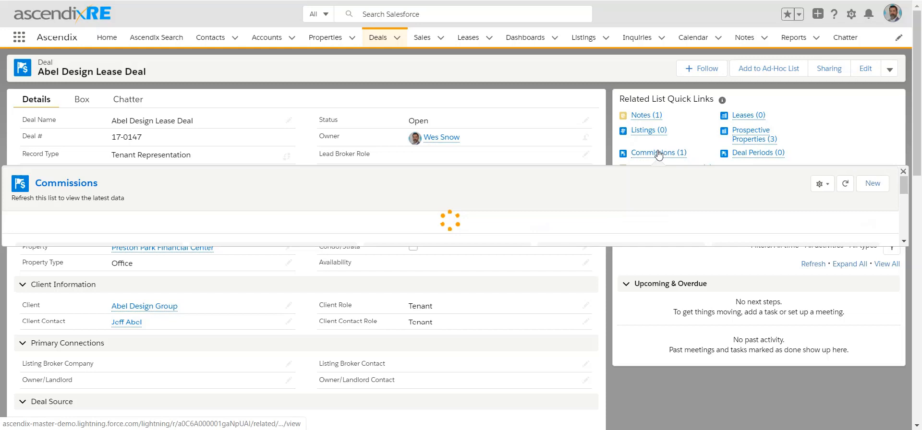
pyautogui.click(657, 152)
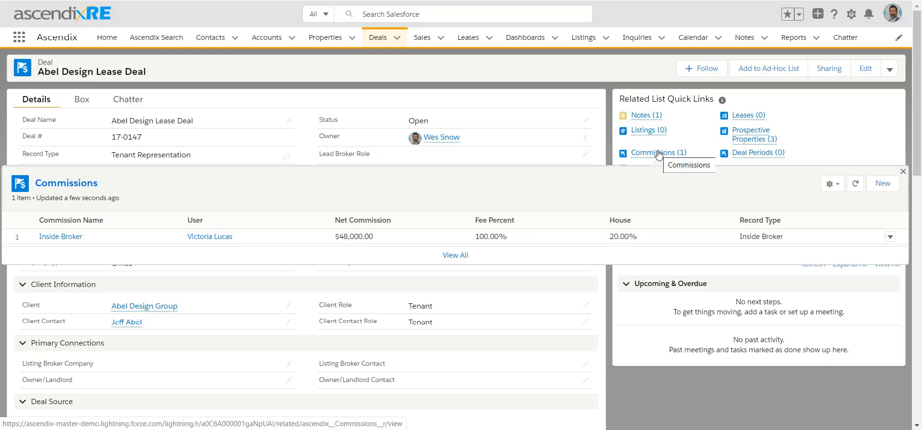